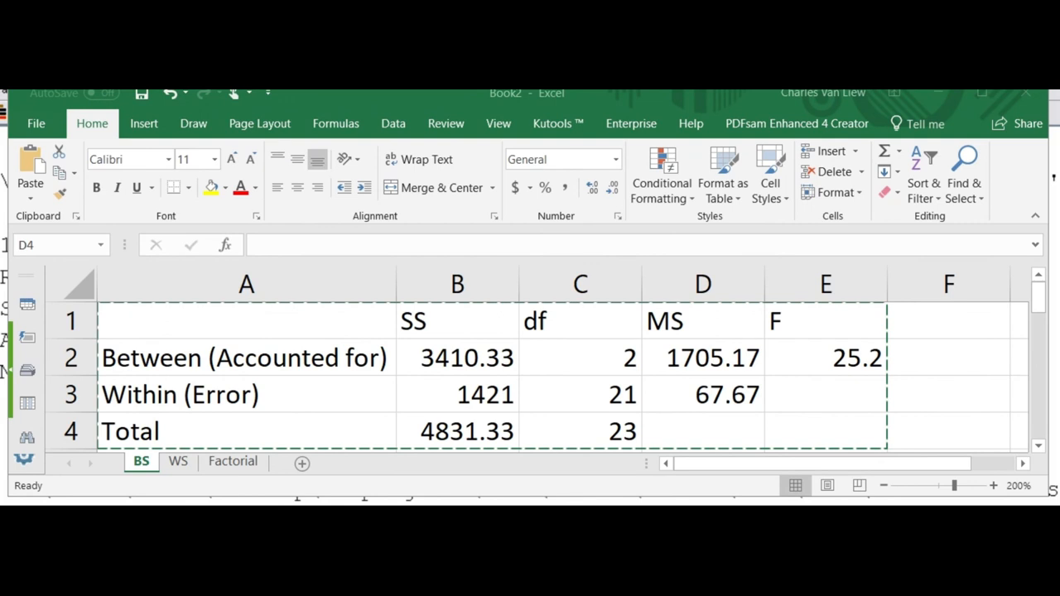
- Switch to the WS sheet holding the within-subjects ANOVA table
click(177, 461)
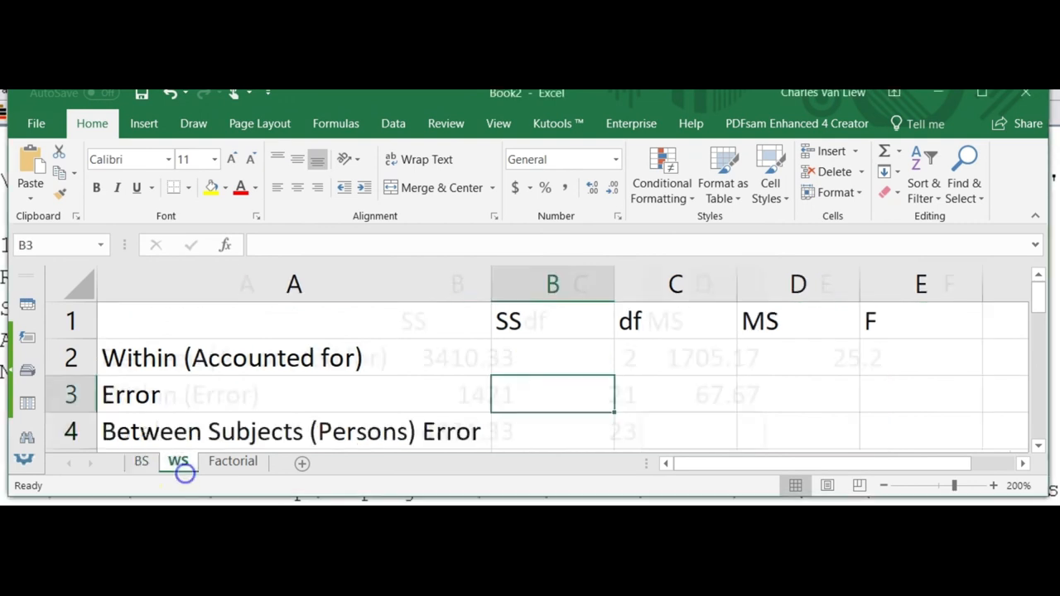